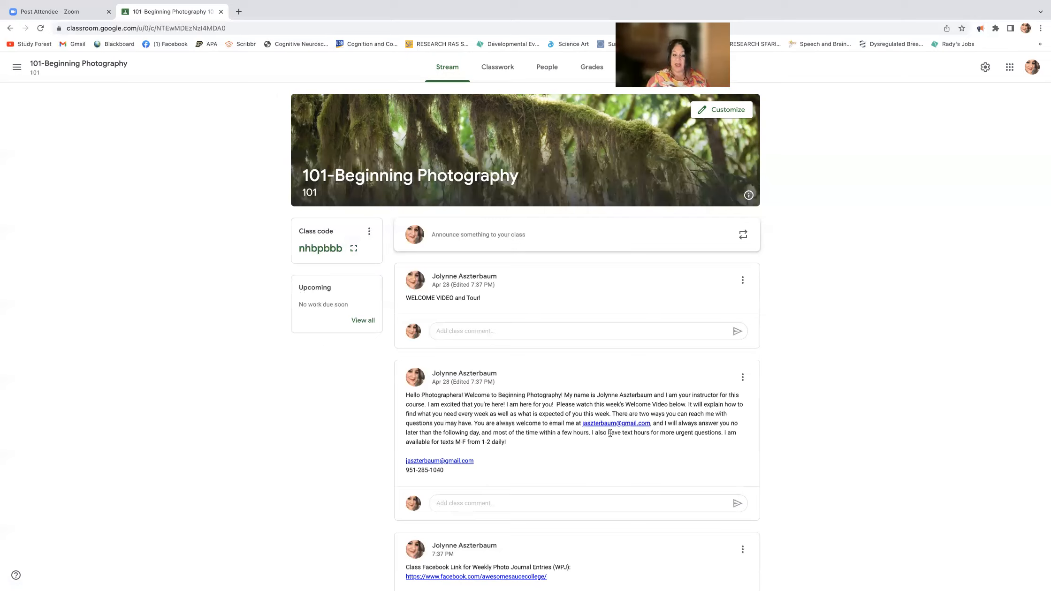
{"action": "mouse_move", "coordinate": [611, 440]}
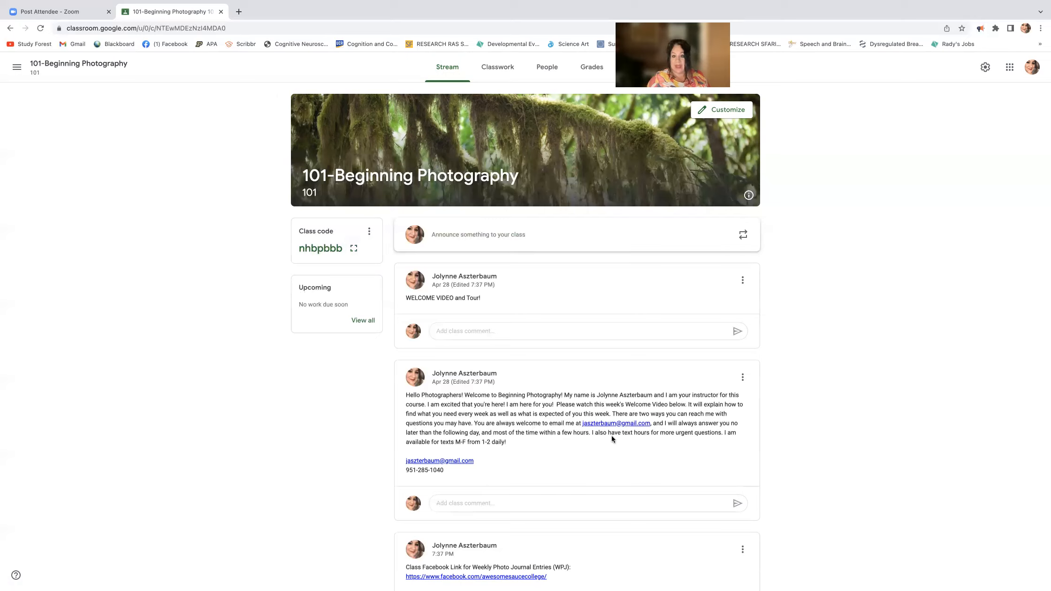
{"action": "mouse_move", "coordinate": [694, 432]}
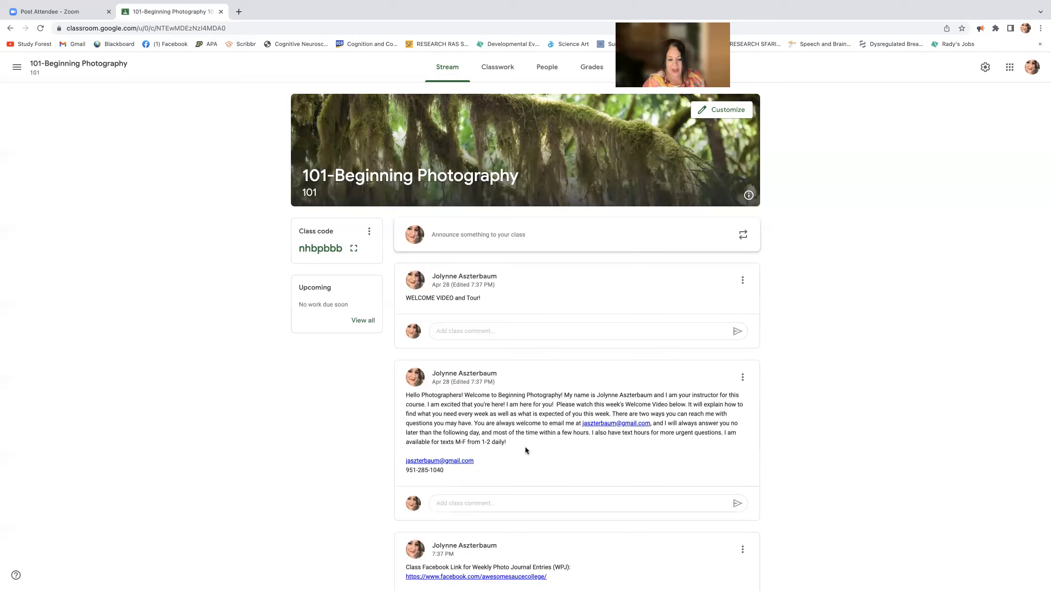
Show the Classwork page and expand the Week 1 Weekly Checklist to list its tasks and due dates
{"action": "scroll", "scroll_direction": "down", "scroll_amount": 3}
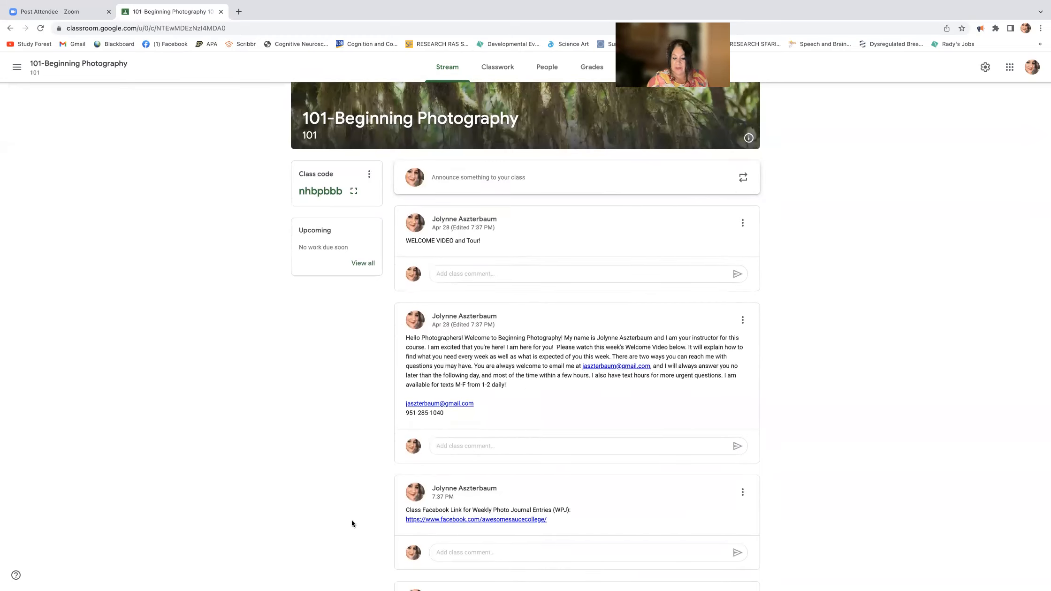
{"action": "mouse_move", "coordinate": [366, 530]}
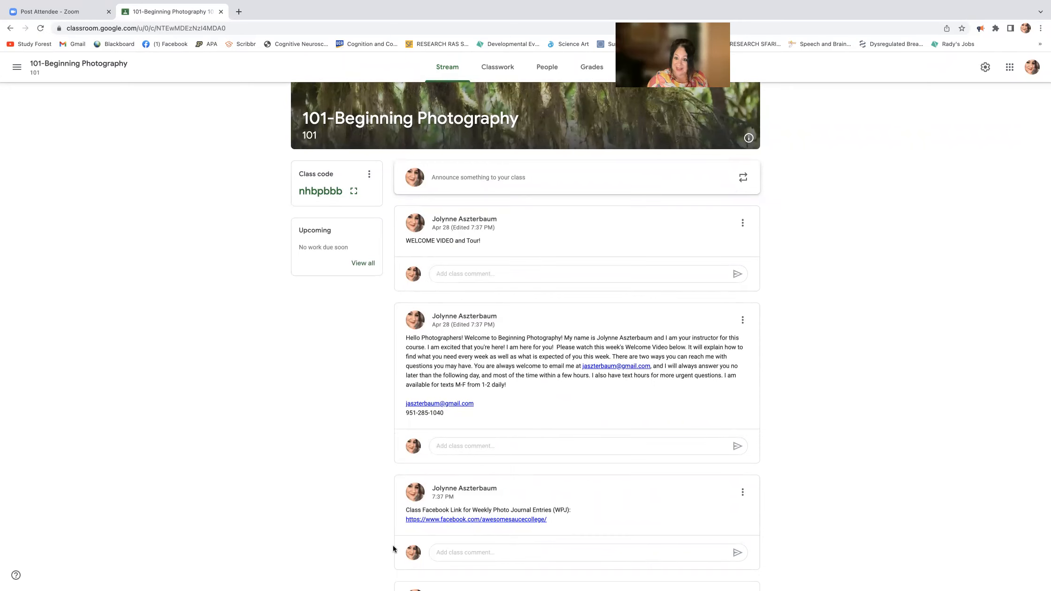
{"action": "mouse_move", "coordinate": [583, 542]}
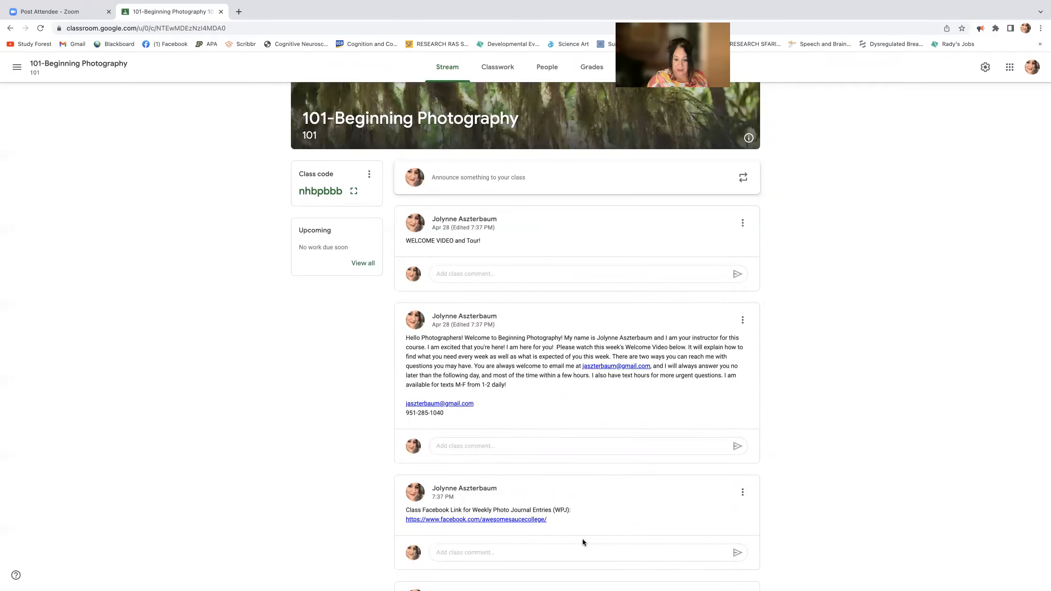
{"action": "scroll", "scroll_direction": "down", "scroll_amount": 3}
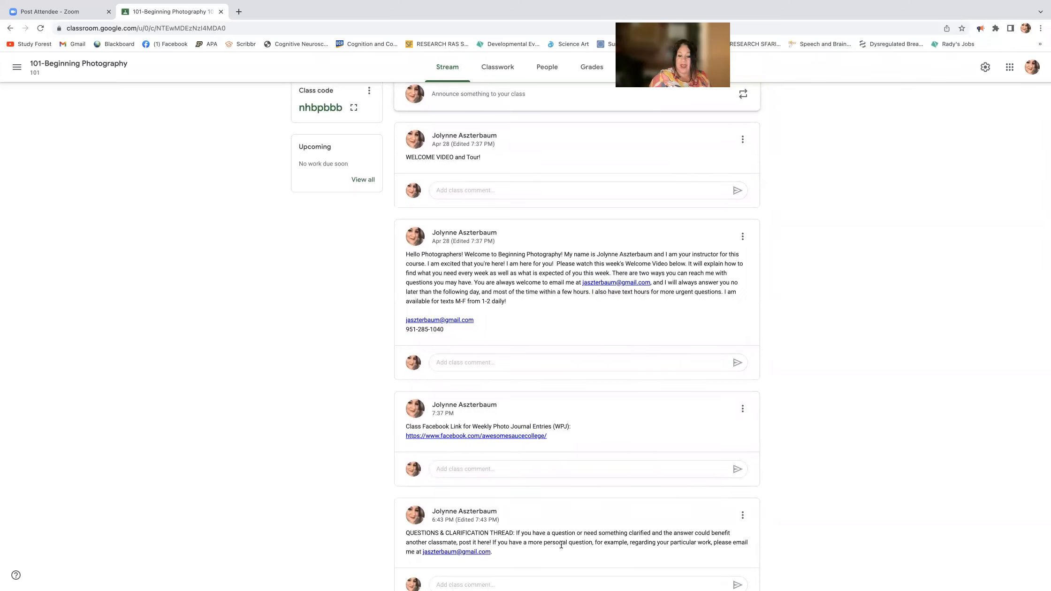
{"action": "scroll", "scroll_direction": "down", "scroll_amount": 3}
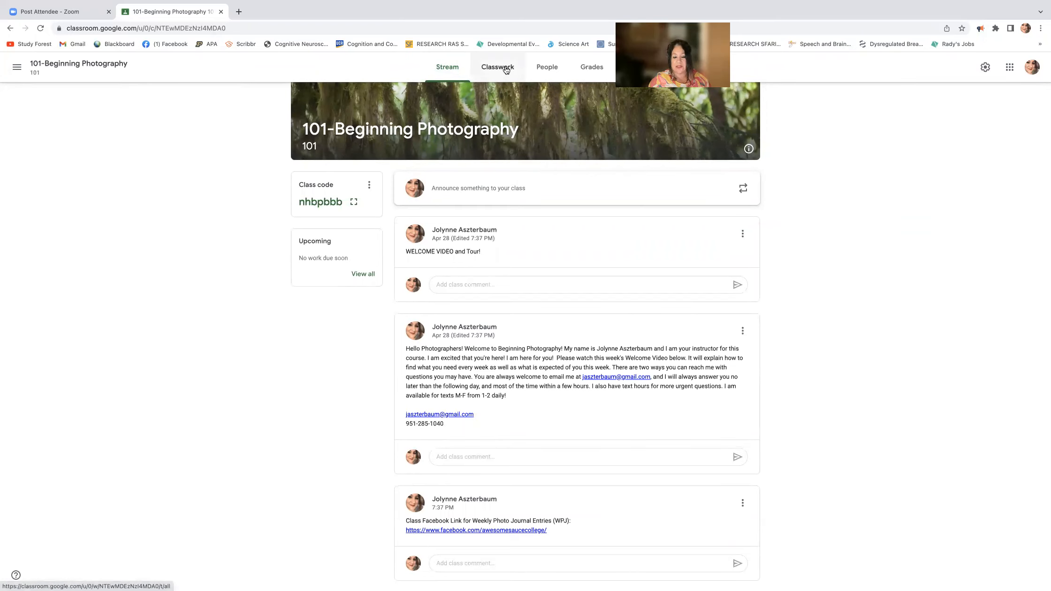
{"action": "left_click", "coordinate": [497, 66]}
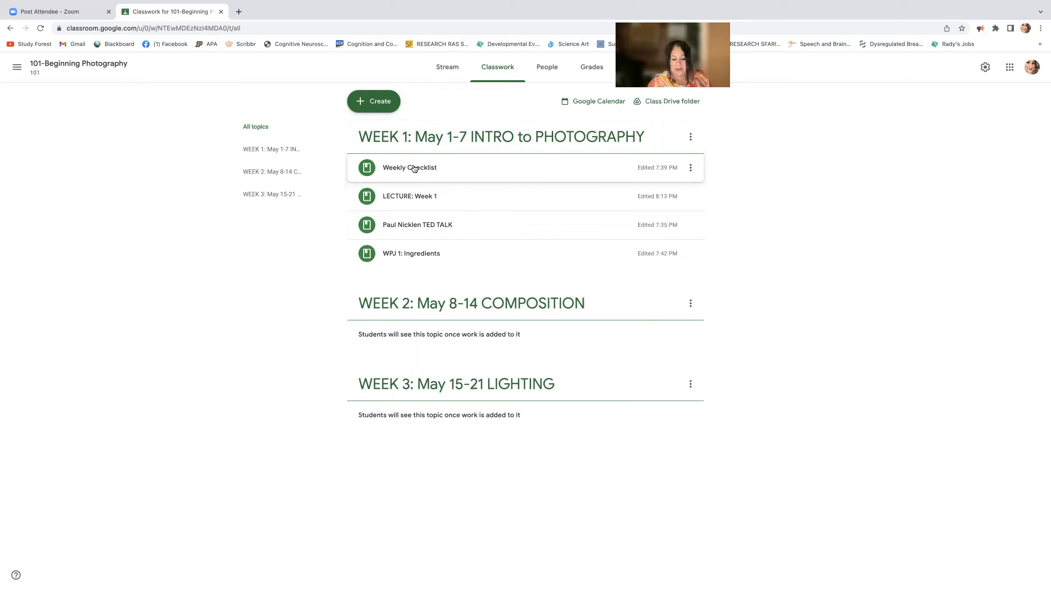
{"action": "left_click", "coordinate": [409, 168]}
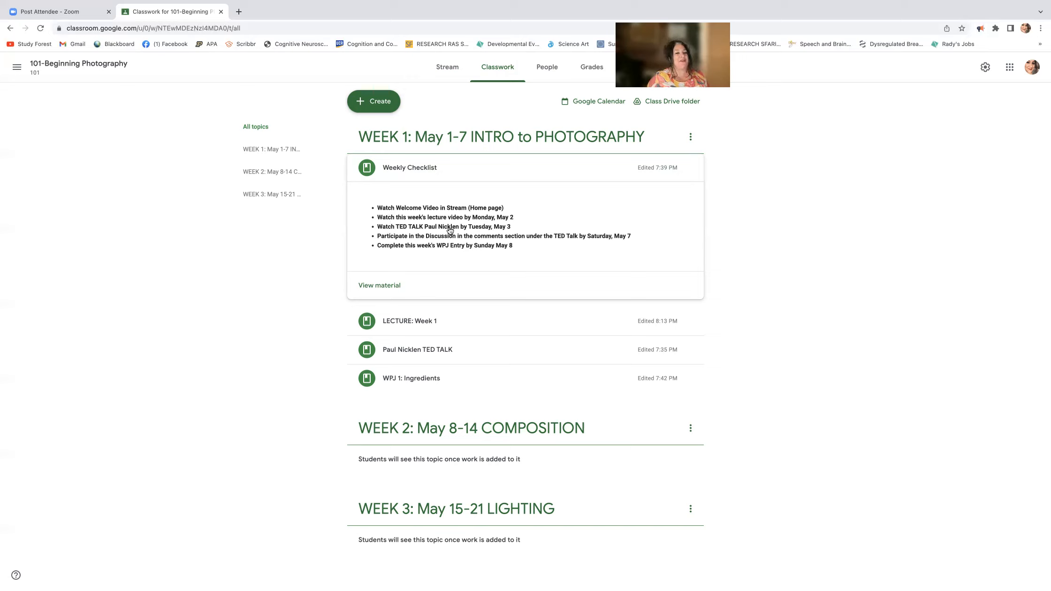
{"action": "mouse_move", "coordinate": [414, 354]}
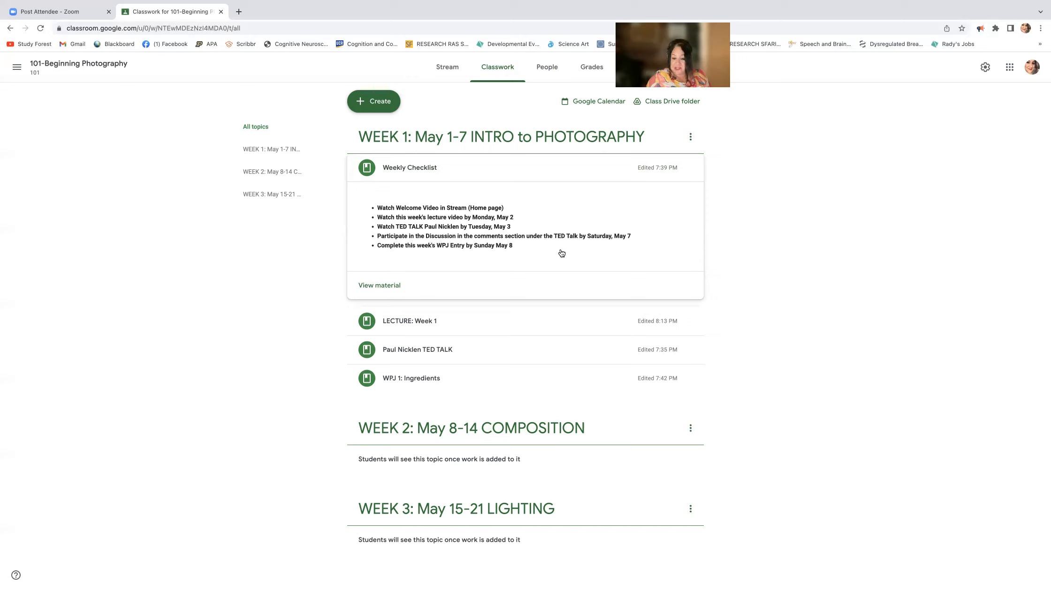
{"action": "mouse_move", "coordinate": [380, 249]}
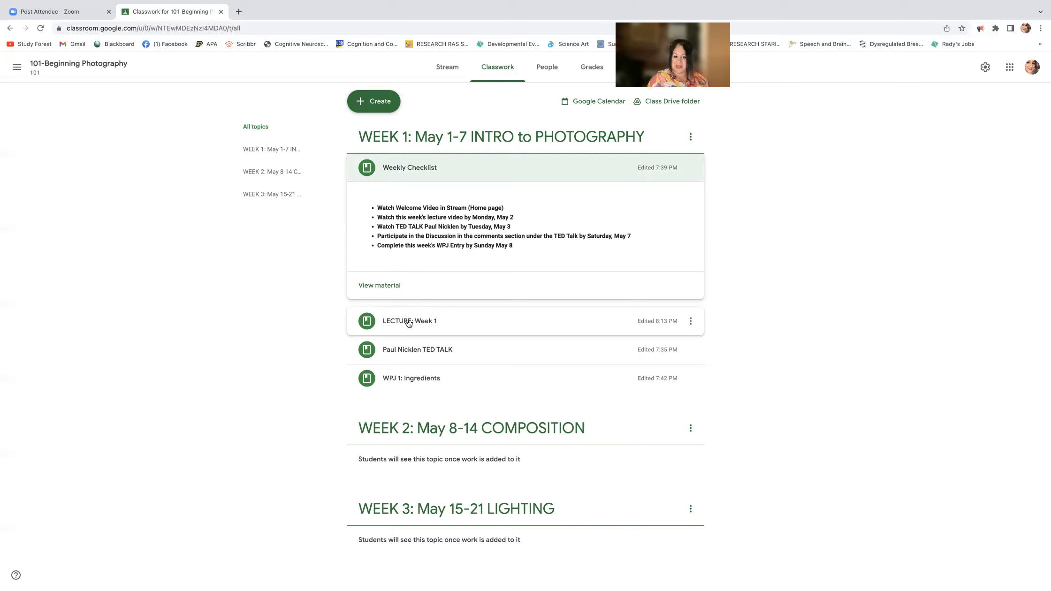
View the LECTURE: Week 1 post and preview its Mini Lesson course-objectives image attachment
{"action": "left_click", "coordinate": [409, 320]}
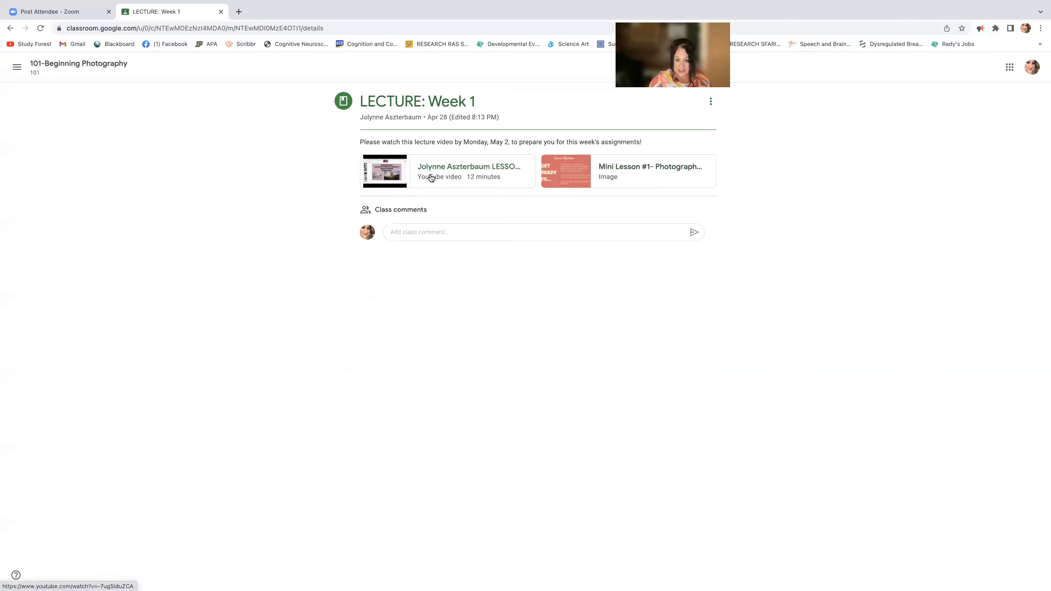
{"action": "left_click", "coordinate": [565, 171]}
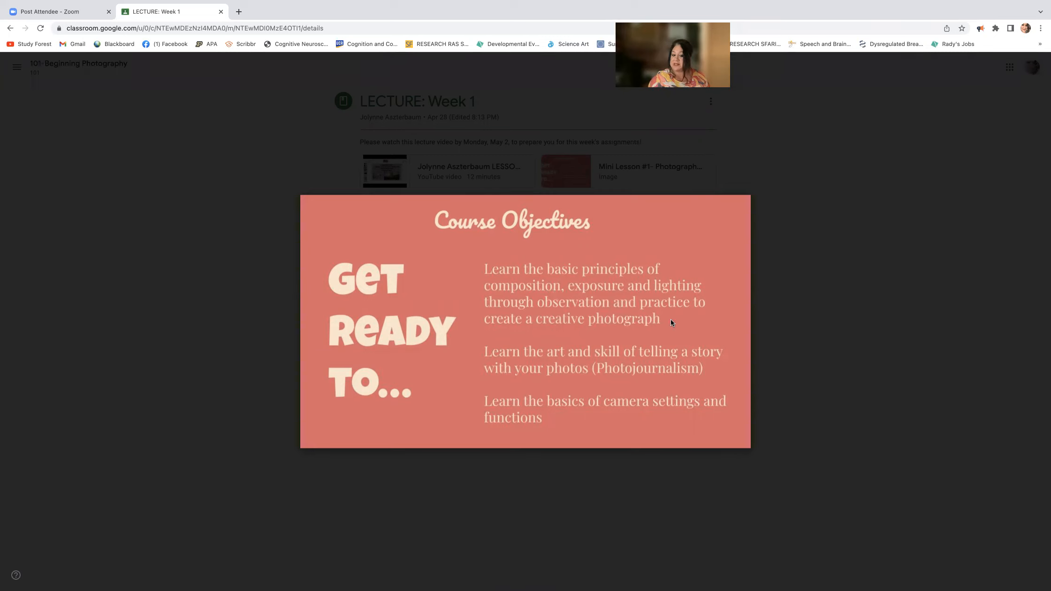
{"action": "mouse_move", "coordinate": [609, 334]}
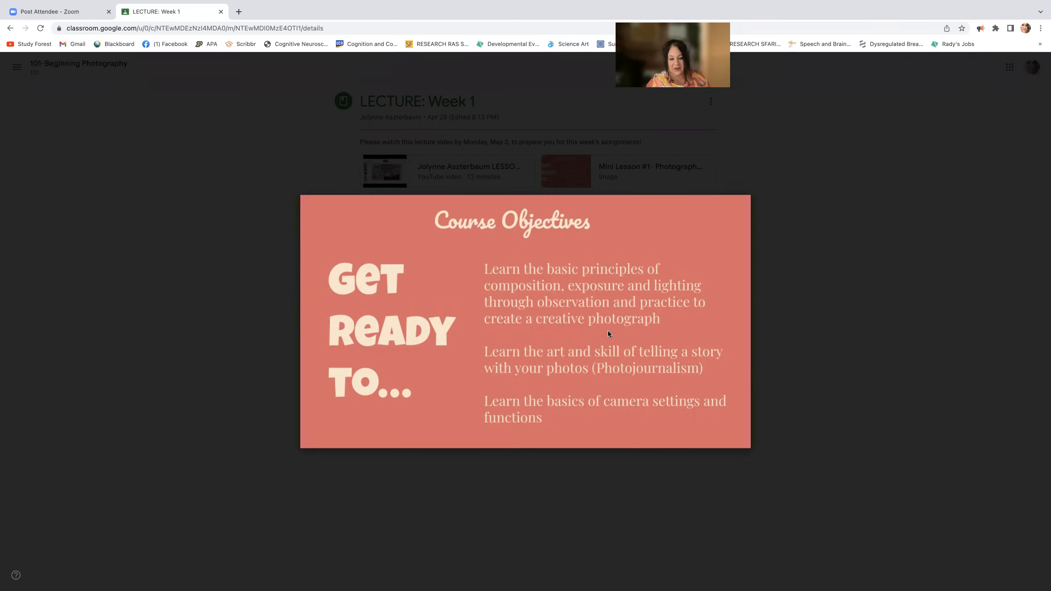
{"action": "mouse_move", "coordinate": [695, 364]}
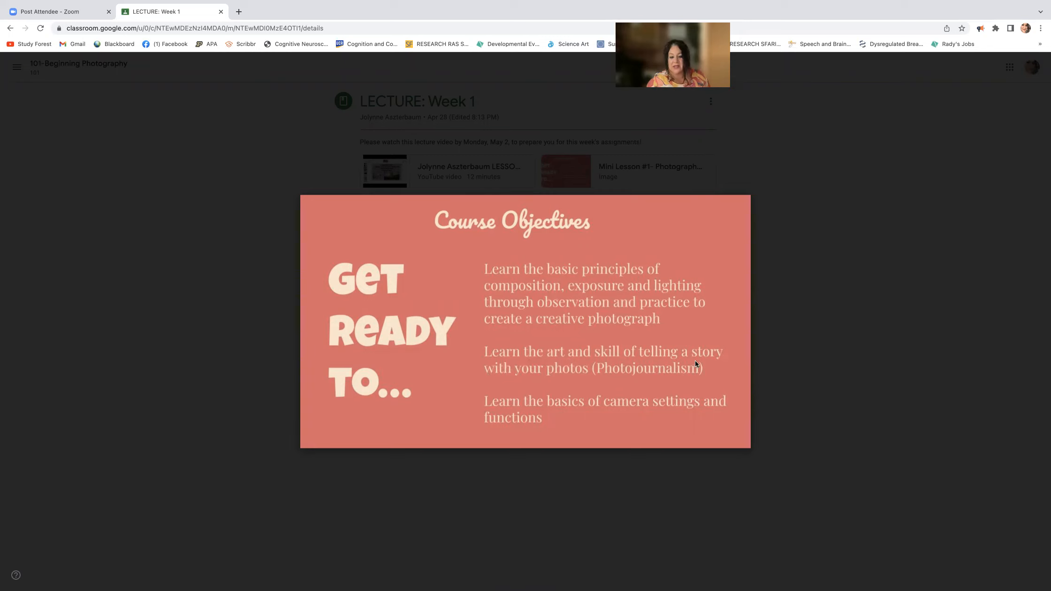
{"action": "mouse_move", "coordinate": [623, 386]}
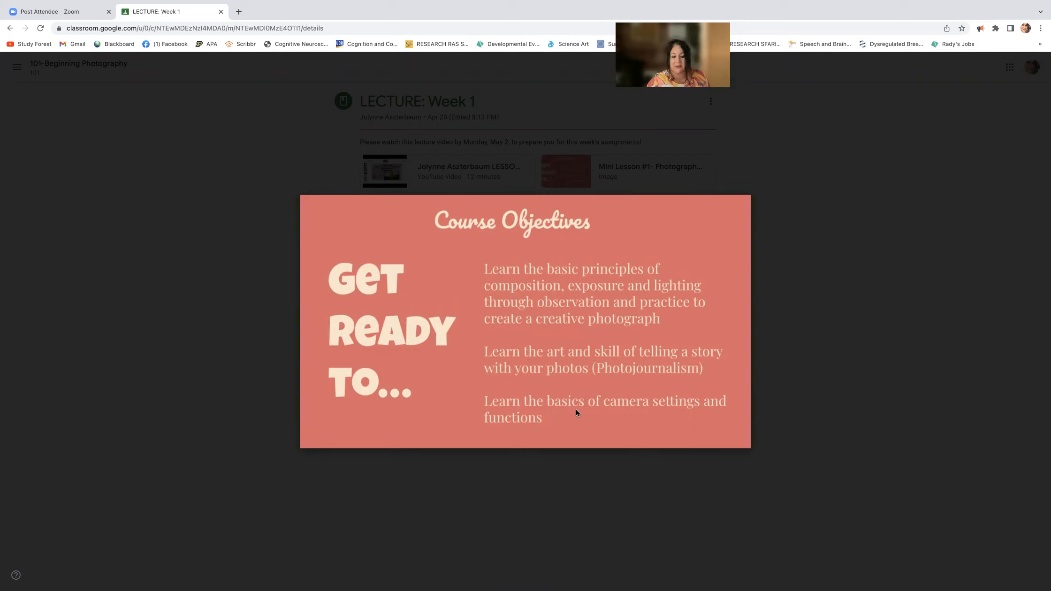
{"action": "left_click", "coordinate": [564, 171]}
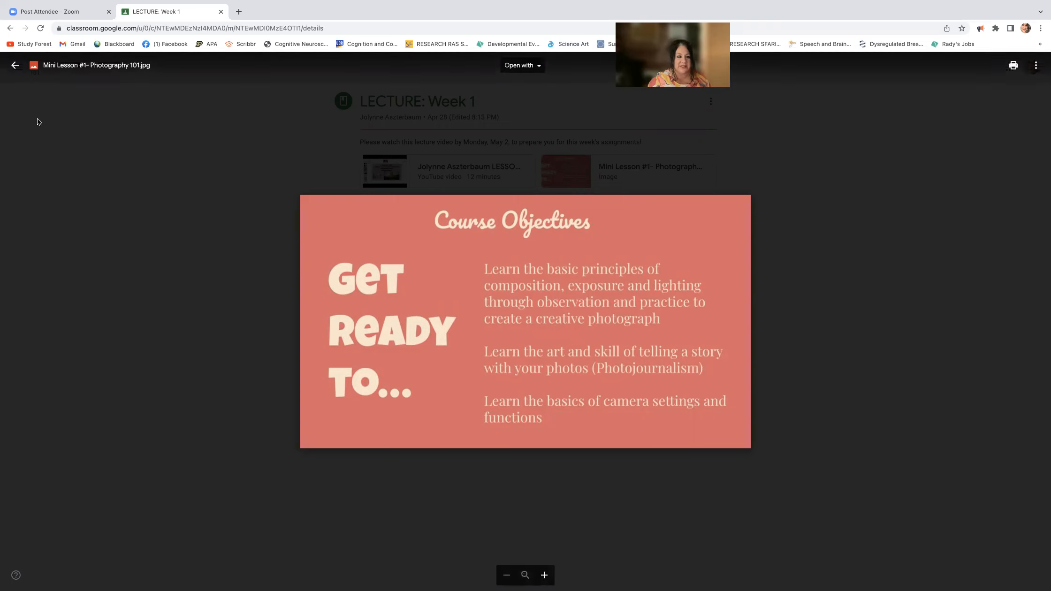
{"action": "left_click", "coordinate": [15, 65]}
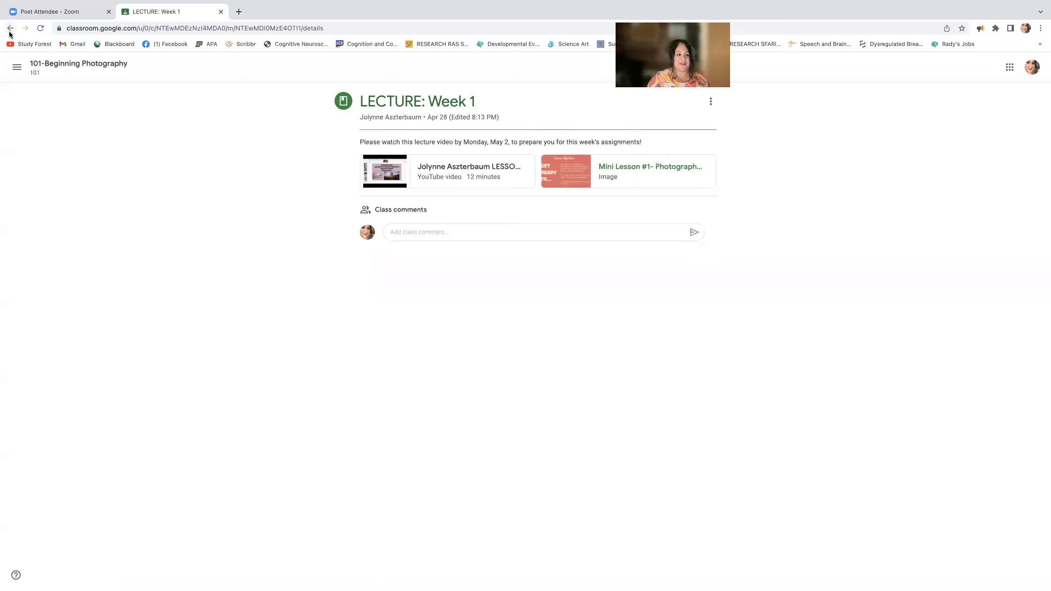
{"action": "mouse_move", "coordinate": [10, 29]}
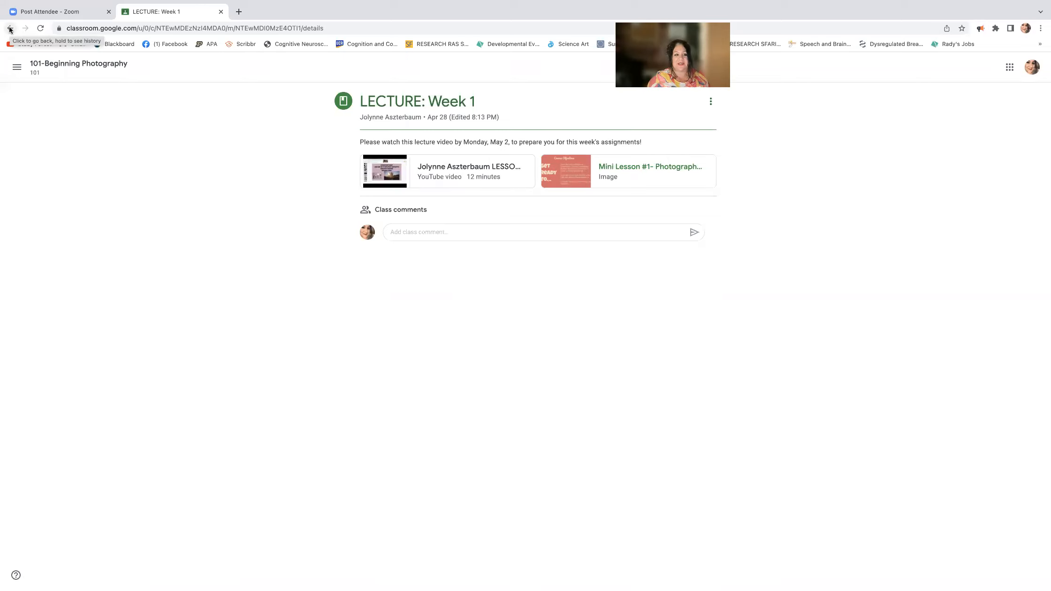
View the Paul Nicklen TED TALK page and preview its Paul Nicklen.jpg discussion-prompt image
{"action": "left_click", "coordinate": [10, 28]}
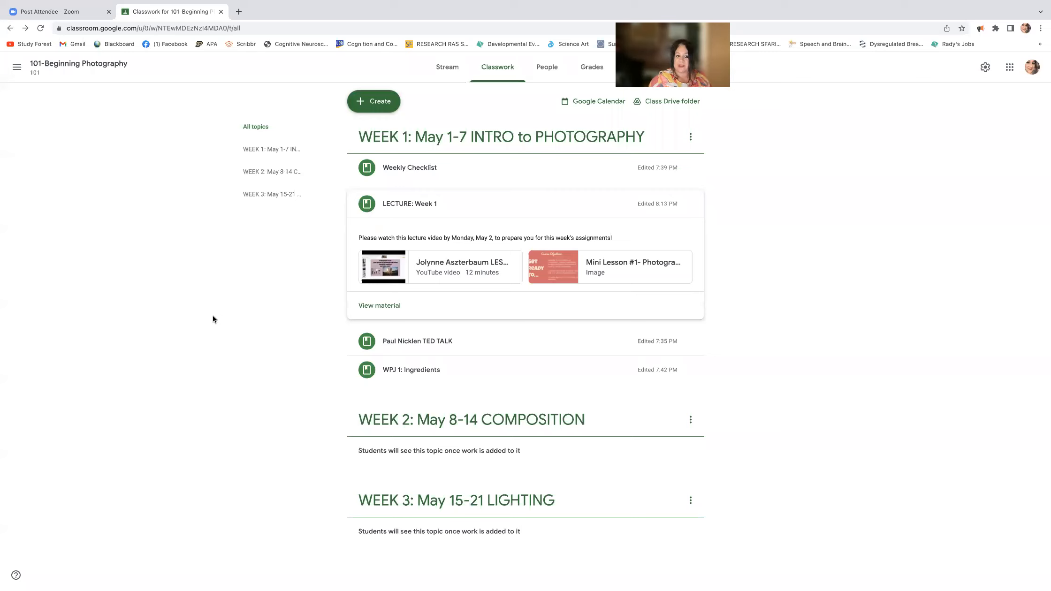
{"action": "mouse_move", "coordinate": [395, 346]}
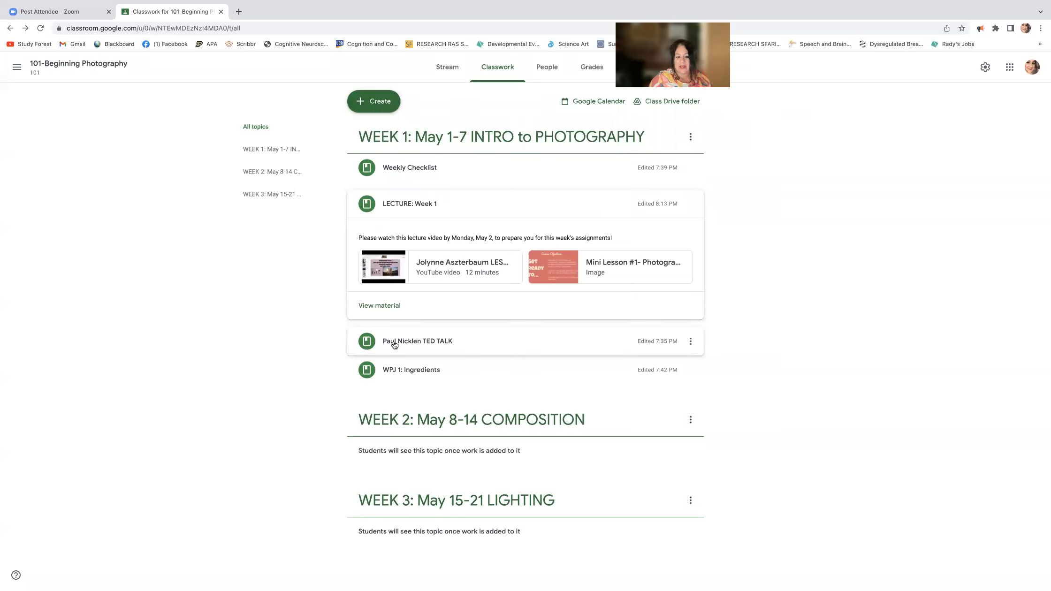
{"action": "left_click", "coordinate": [417, 341]}
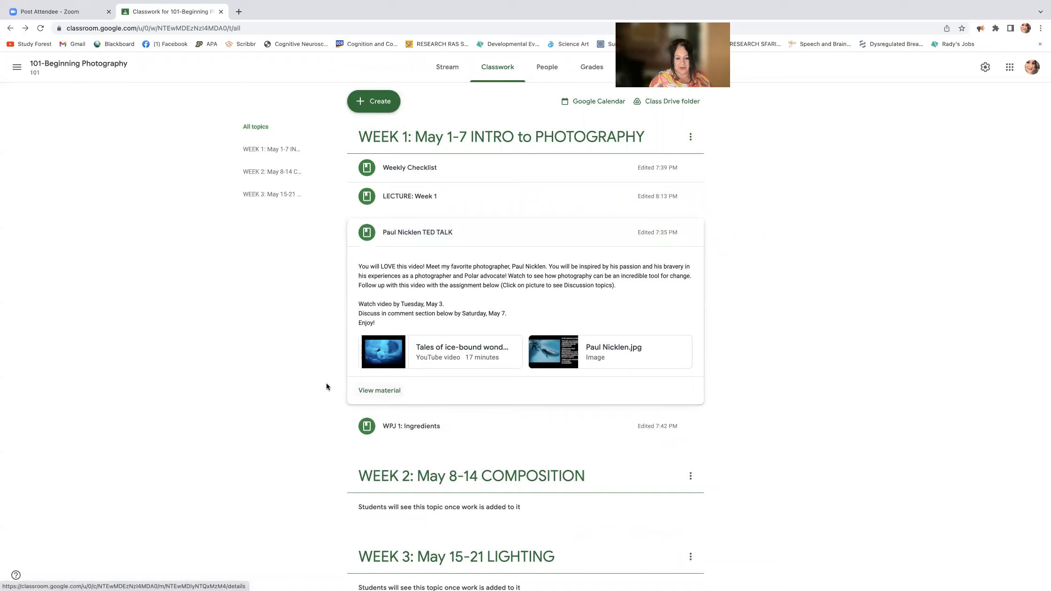
{"action": "left_click", "coordinate": [416, 232]}
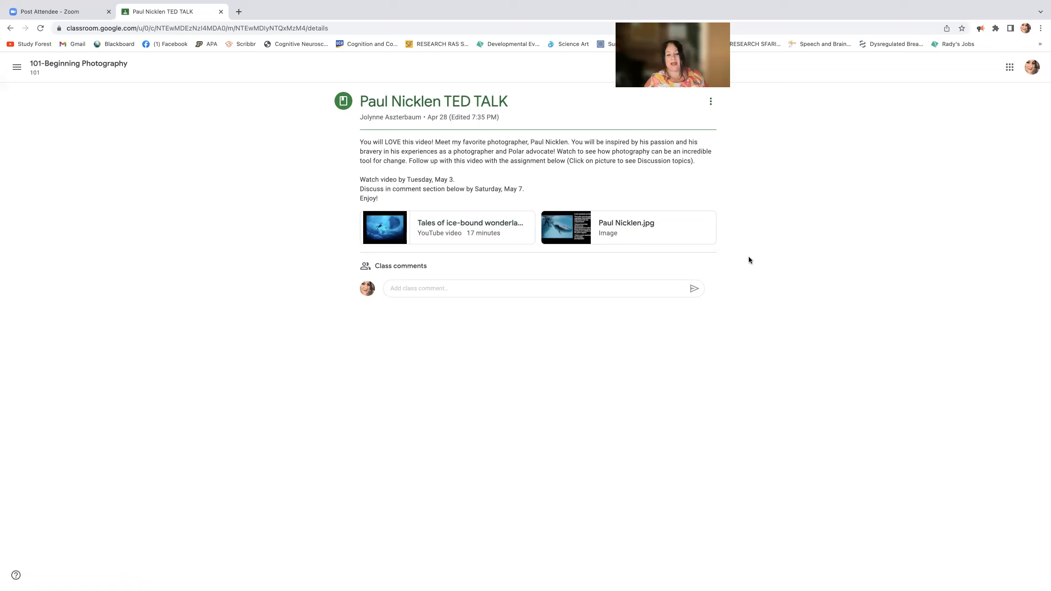
{"action": "left_click", "coordinate": [567, 226]}
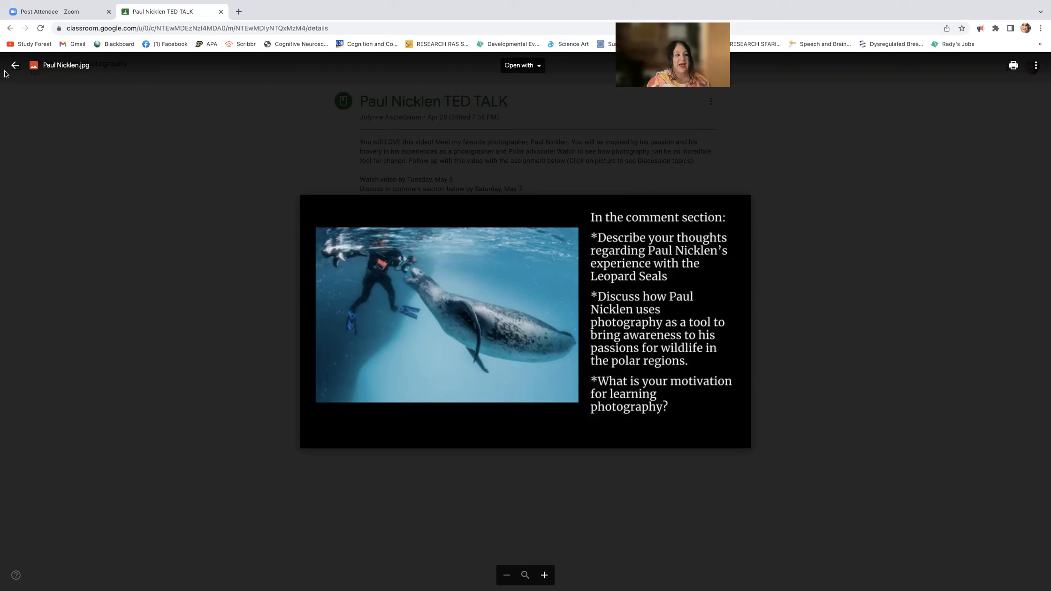
{"action": "left_click", "coordinate": [15, 65]}
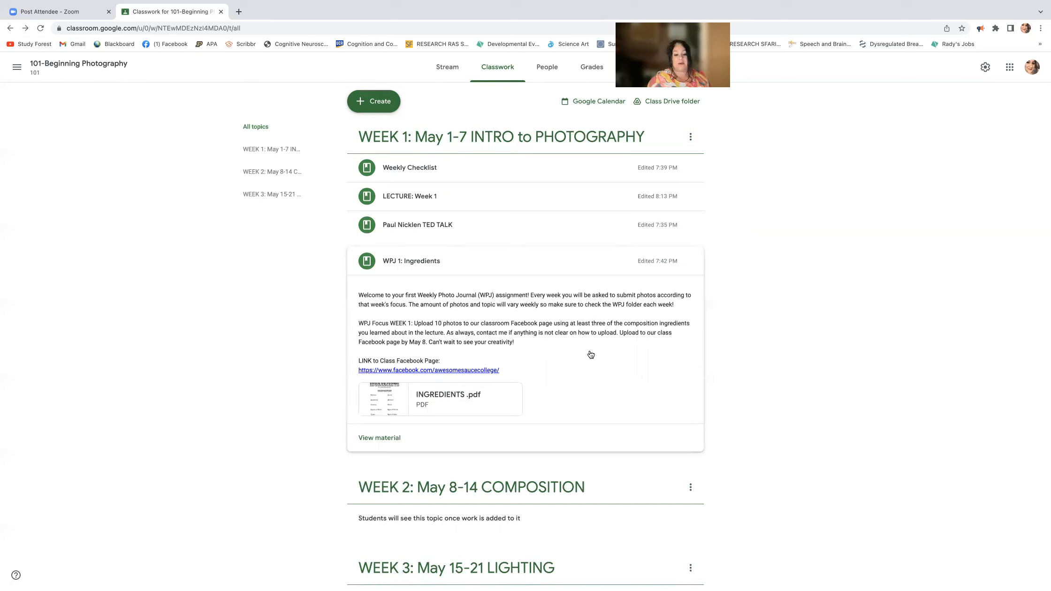
{"action": "mouse_move", "coordinate": [555, 419]}
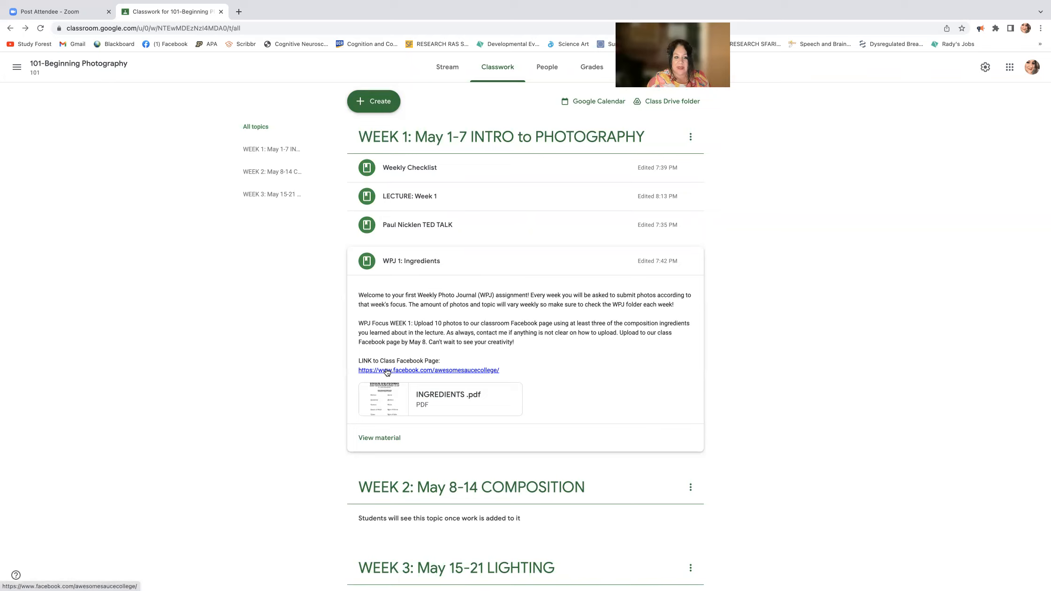
Follow the WPJ 1: Ingredients link to the Photography 101 class Facebook page
{"action": "left_click", "coordinate": [428, 370]}
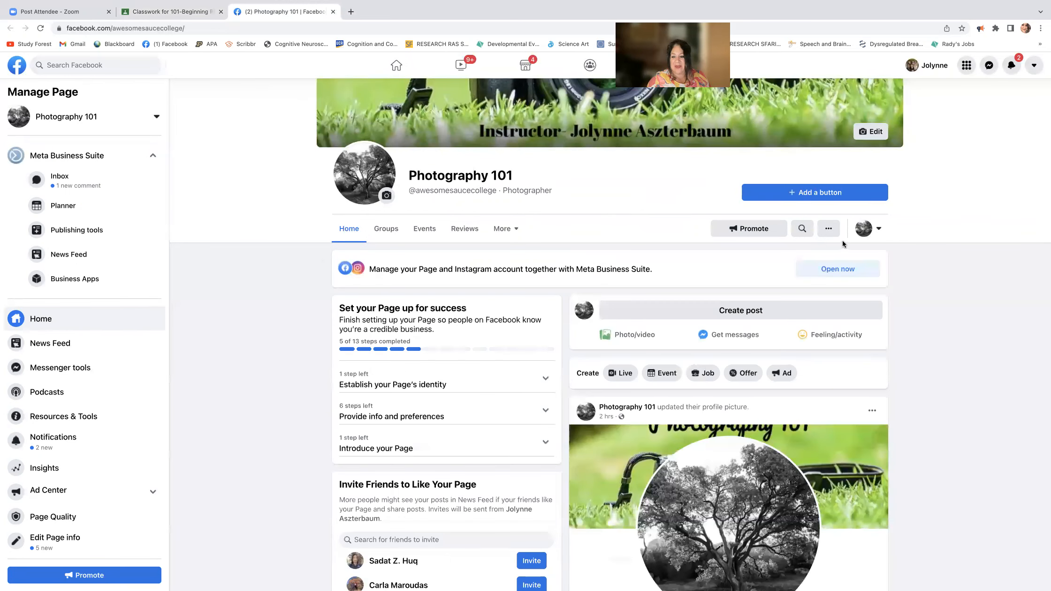
Interact as the personal profile instead of the Photography 101 page and look over its WPJ posts
{"action": "left_click", "coordinate": [865, 229]}
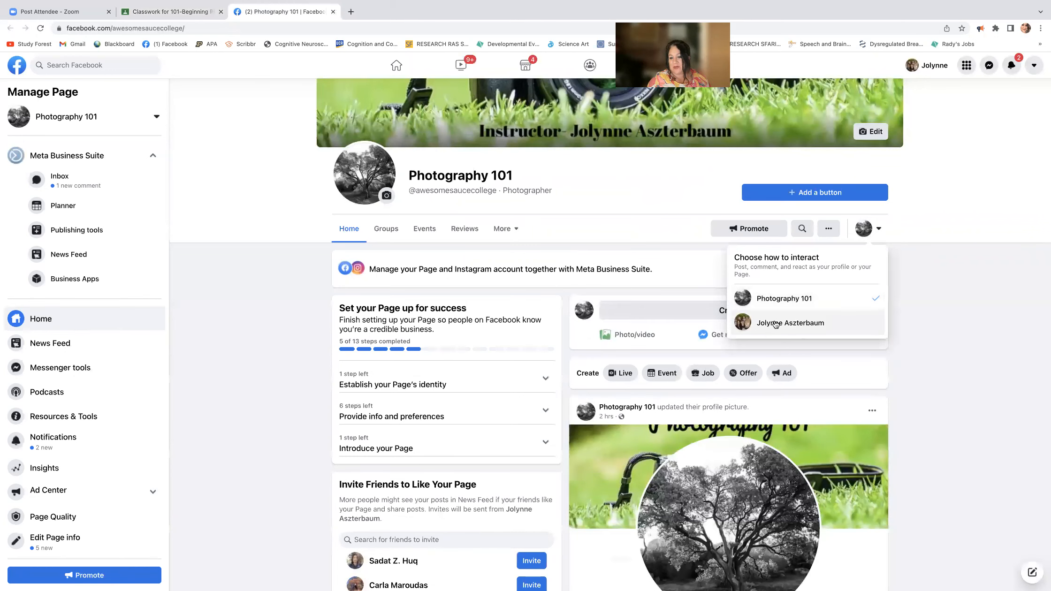
{"action": "left_click", "coordinate": [790, 323]}
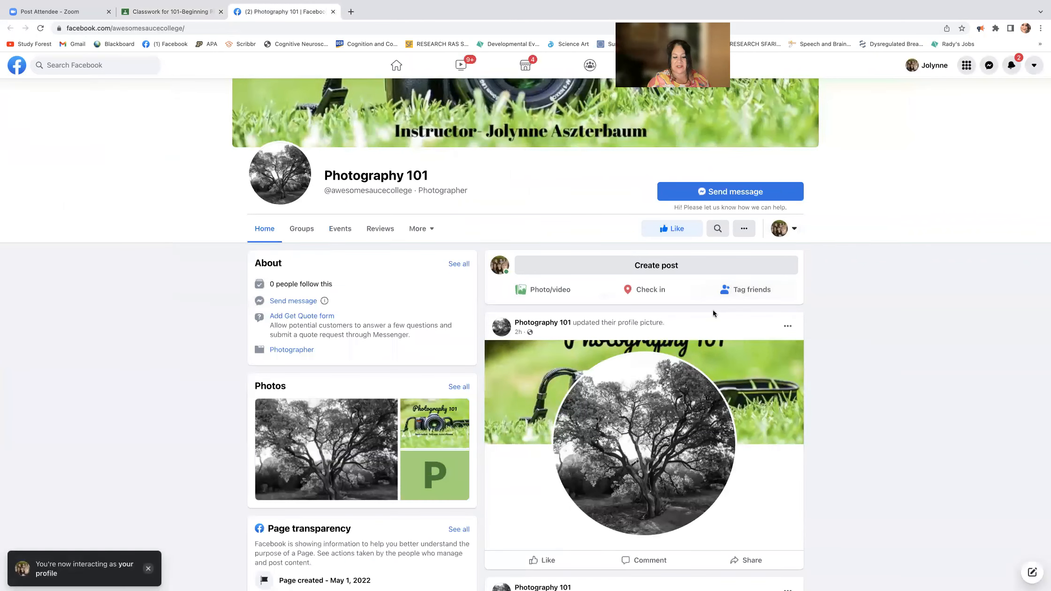
{"action": "mouse_move", "coordinate": [869, 320]}
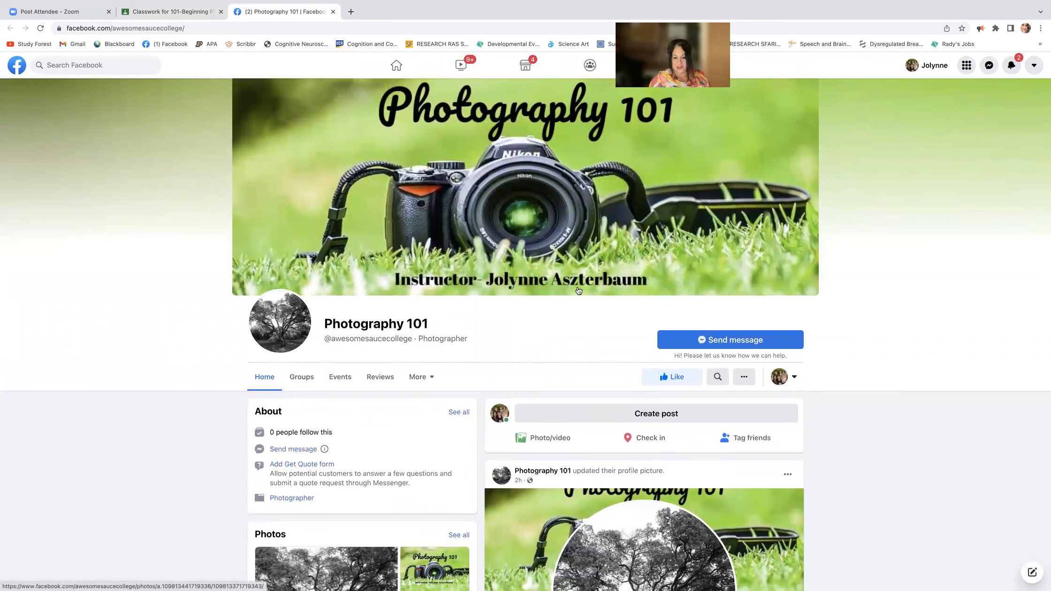
{"action": "mouse_move", "coordinate": [938, 399]}
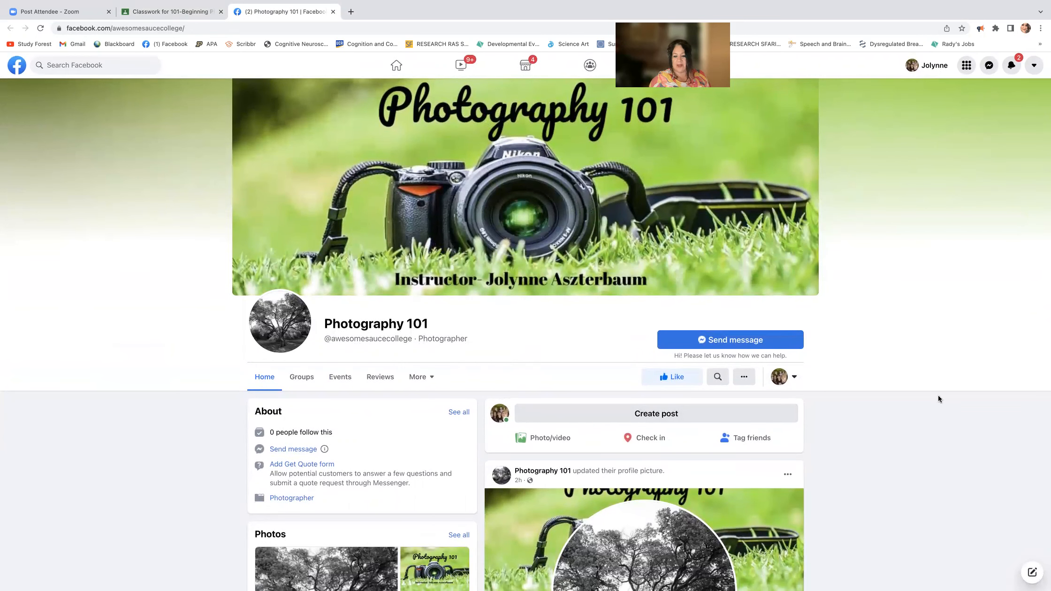
{"action": "scroll", "scroll_direction": "down", "scroll_amount": 3}
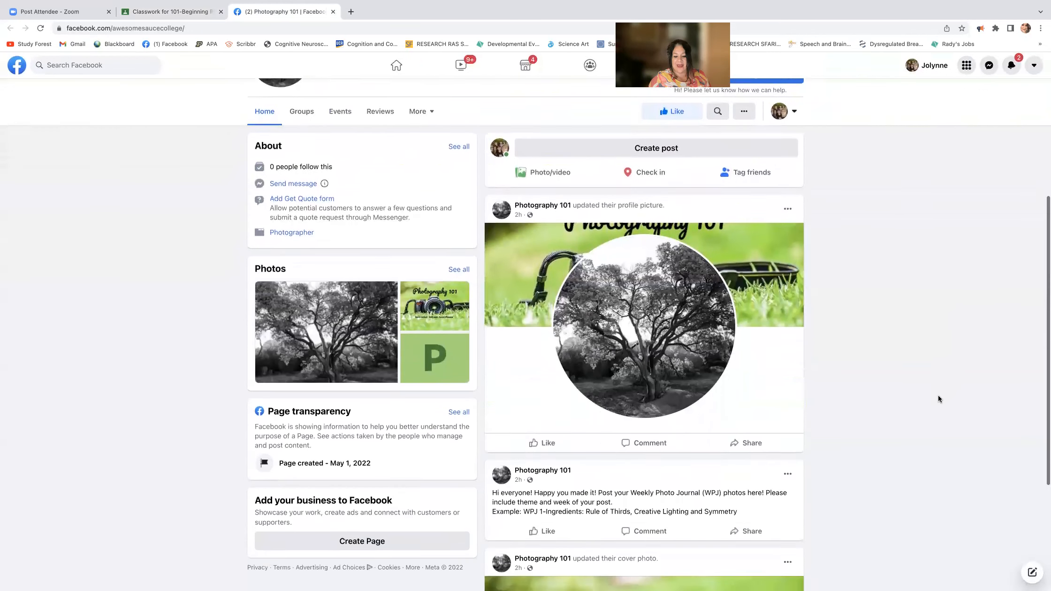
{"action": "scroll", "scroll_direction": "down", "scroll_amount": 3}
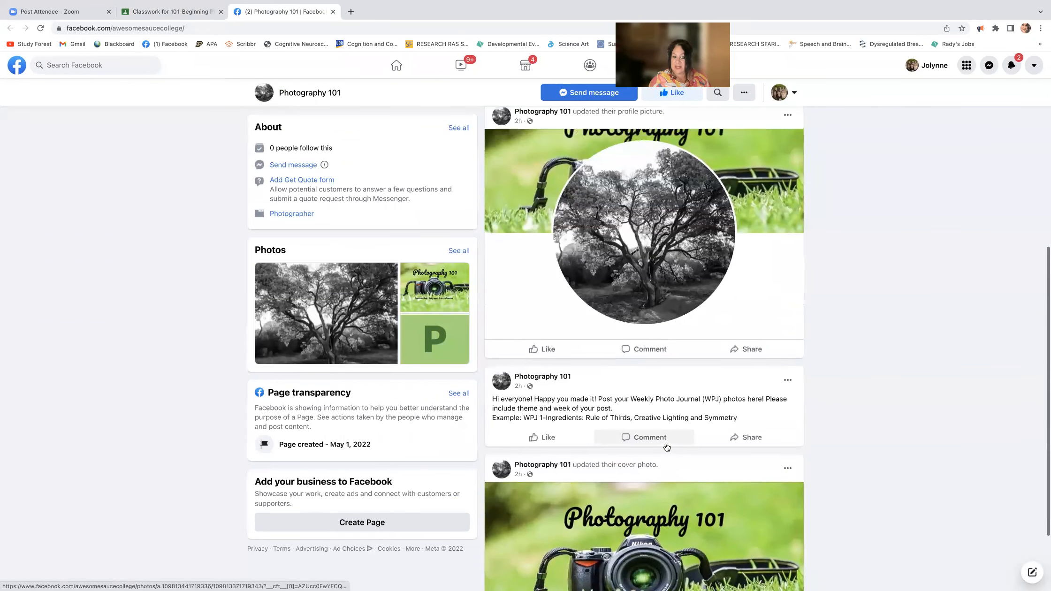
{"action": "scroll", "scroll_direction": "up", "scroll_amount": 3}
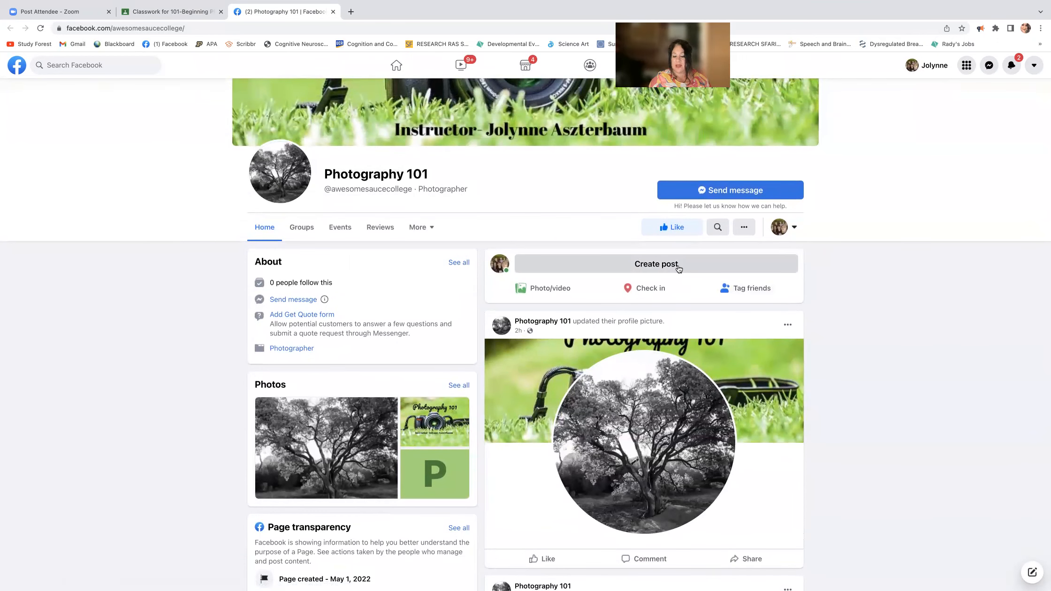
{"action": "mouse_move", "coordinate": [674, 267]}
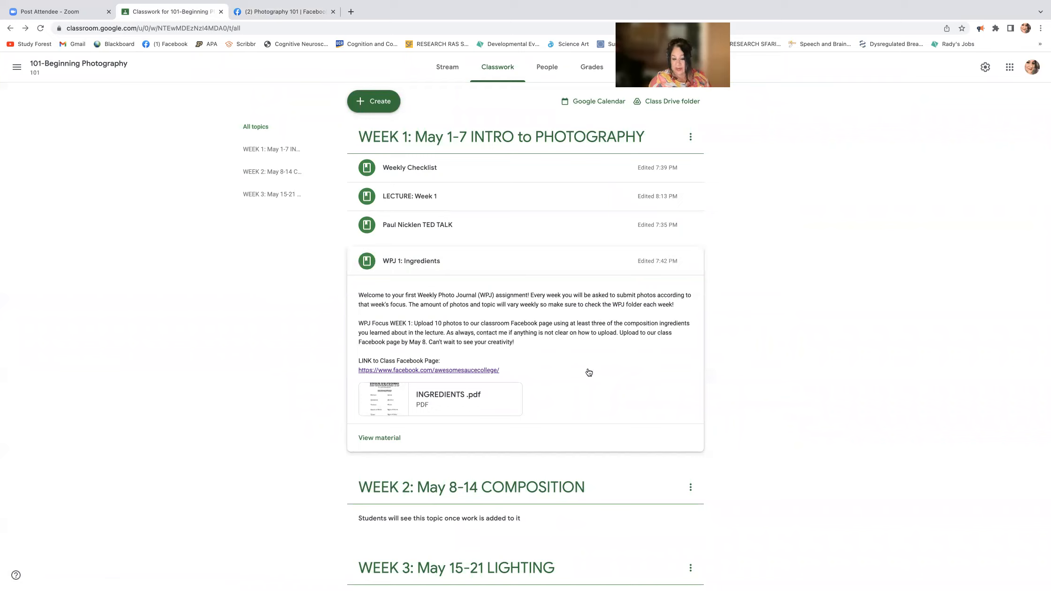
{"action": "mouse_move", "coordinate": [569, 378]}
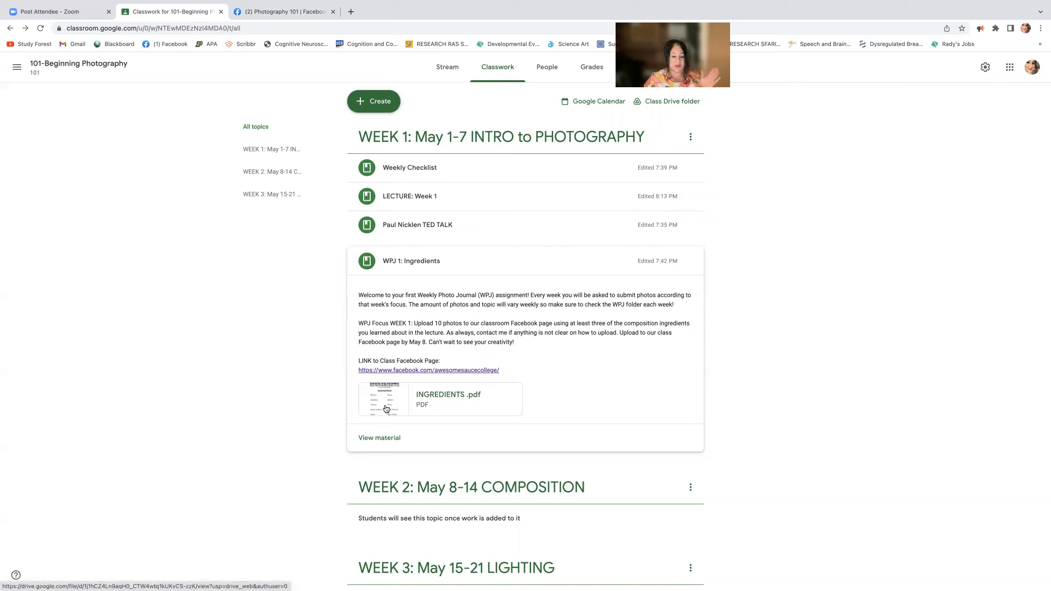
{"action": "mouse_move", "coordinate": [386, 410]}
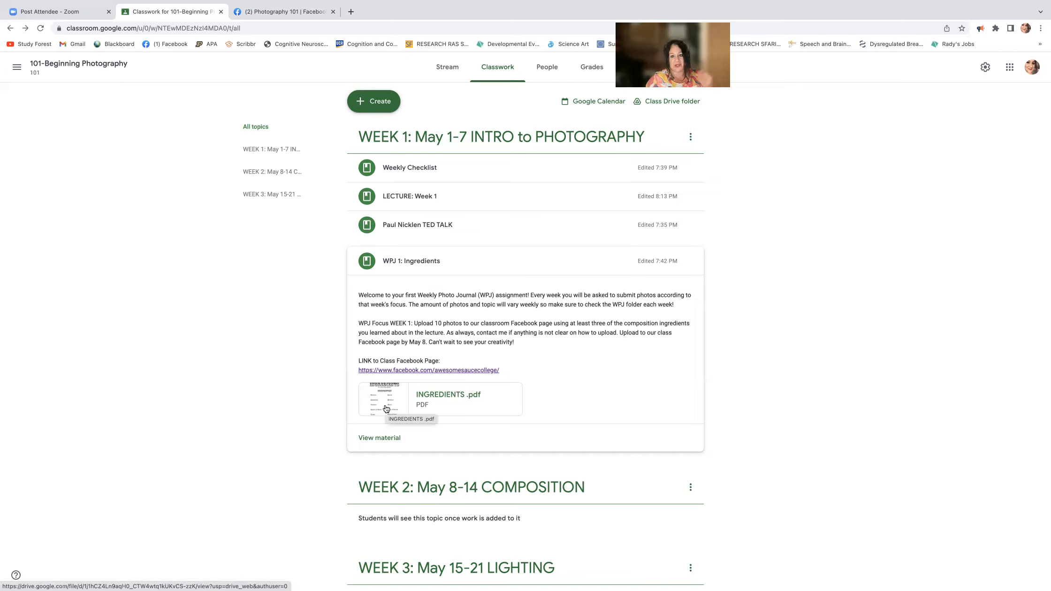